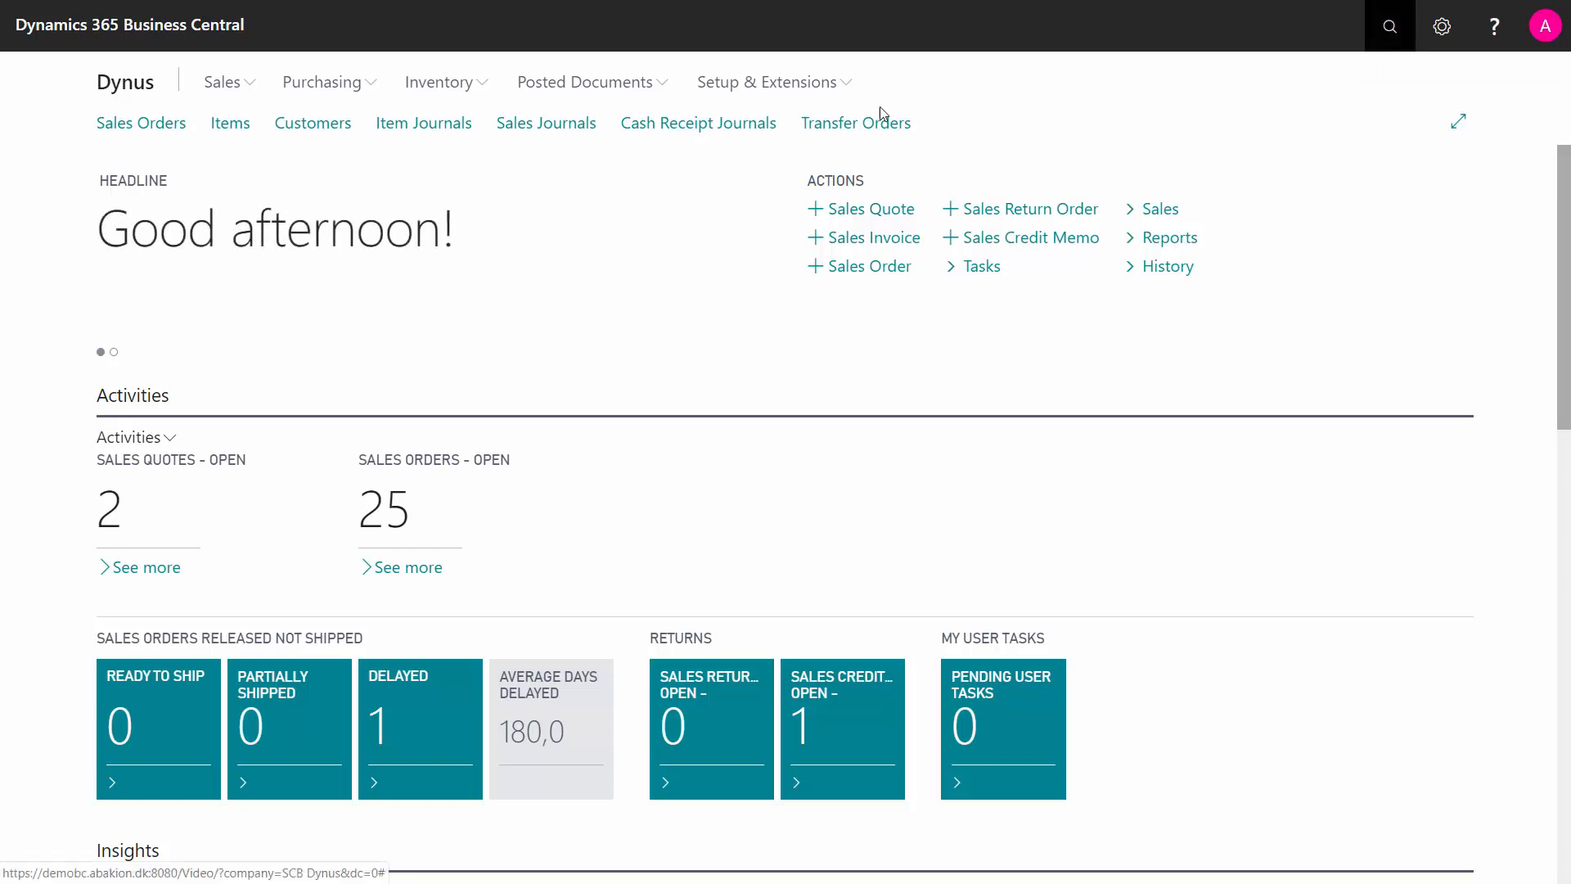
Search Tell Me for 'work cen' and go to the Work Centers list.
text(work cen)
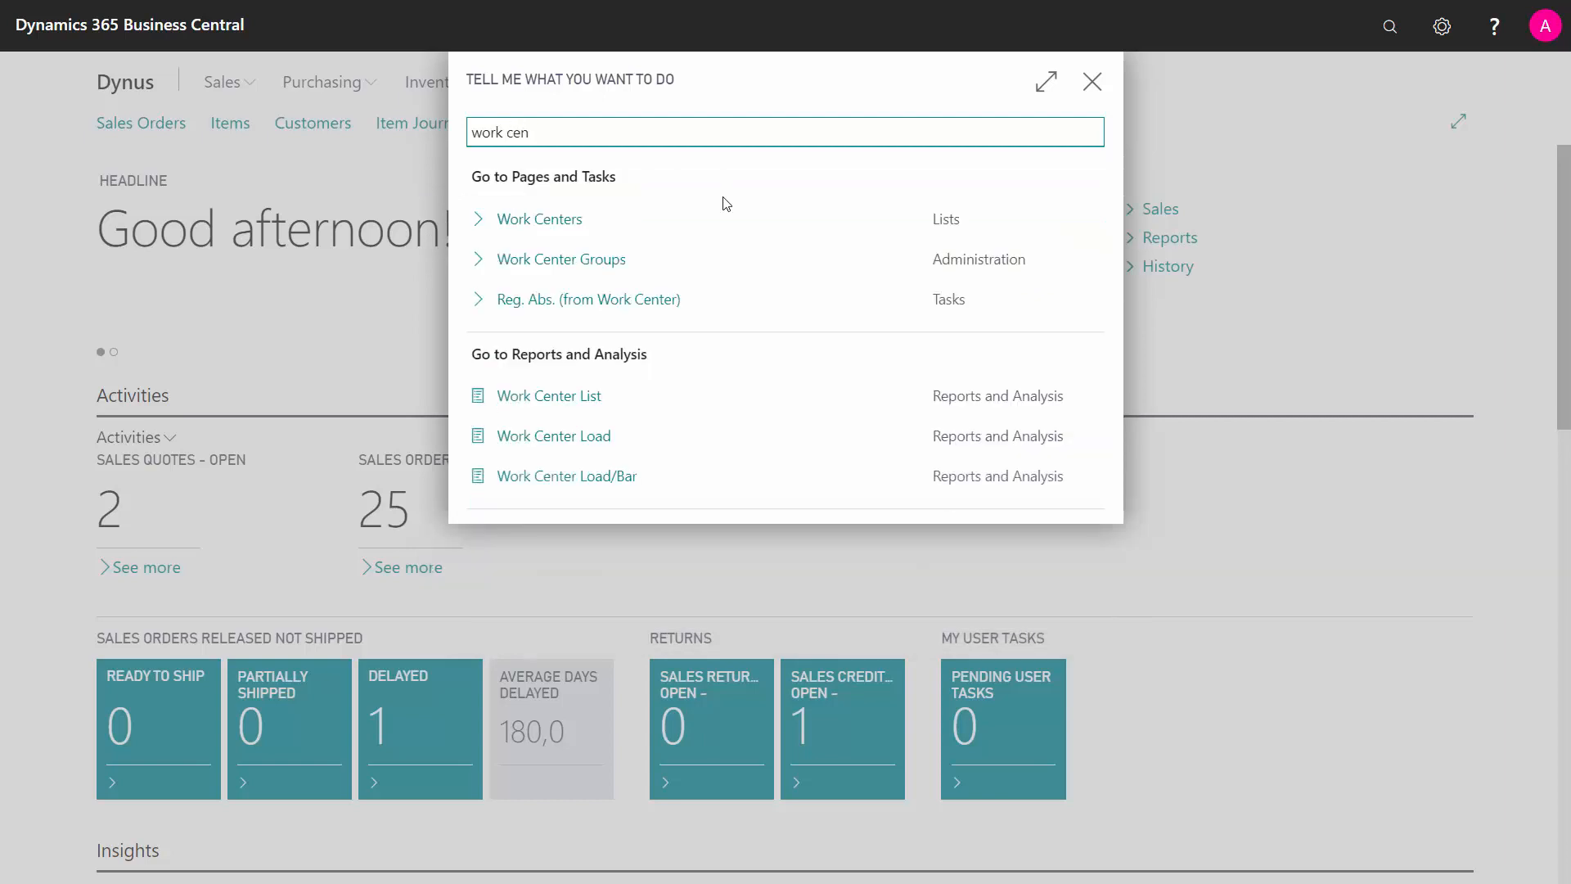
click(540, 219)
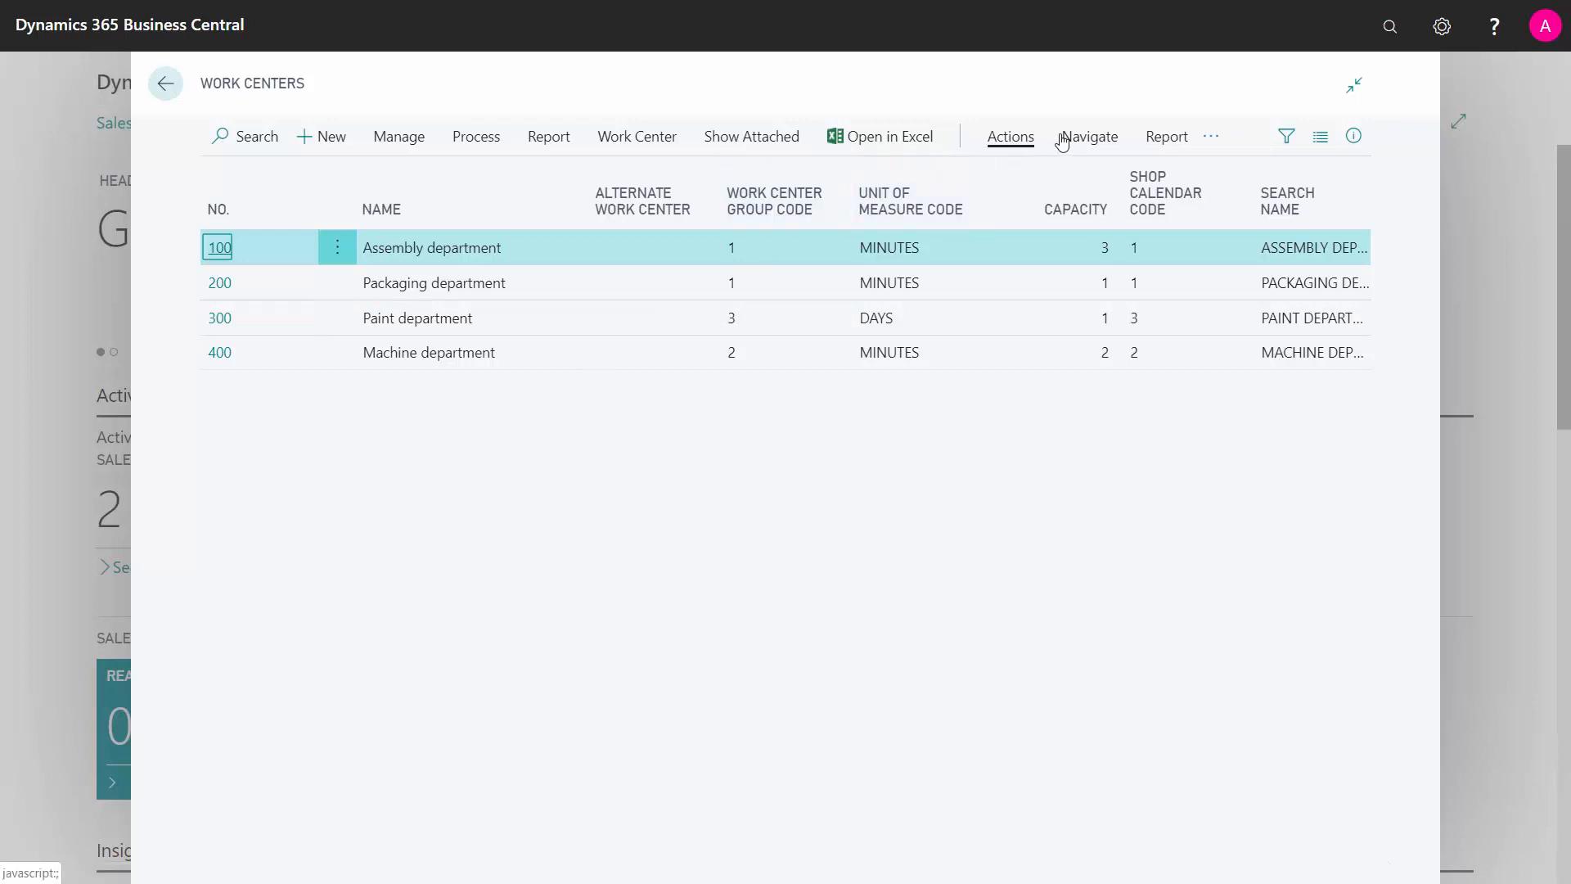
click(1011, 137)
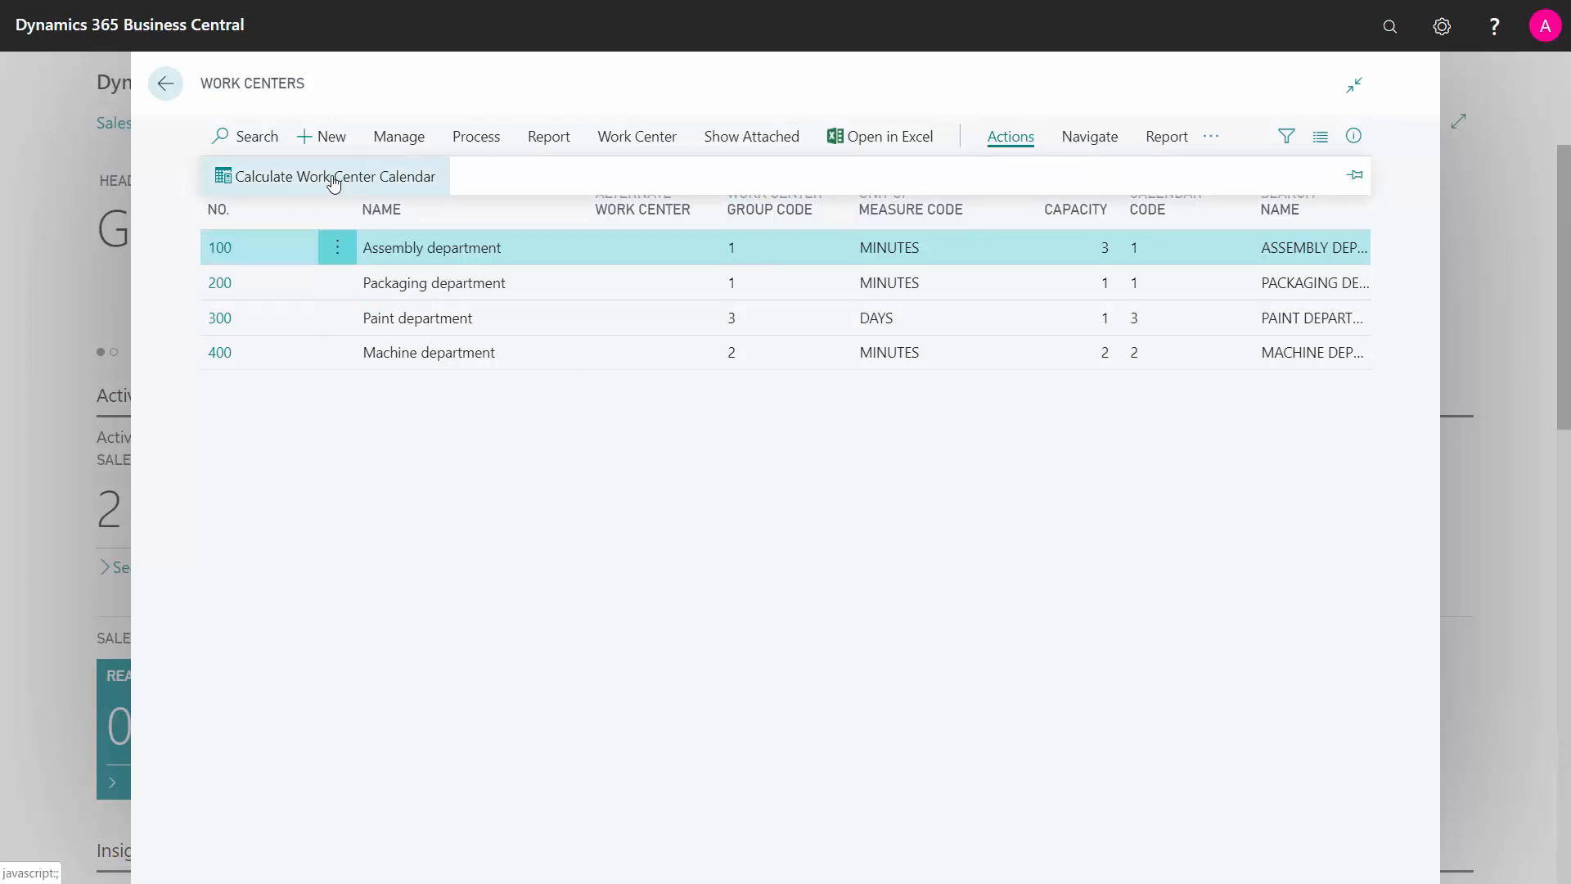
click(323, 177)
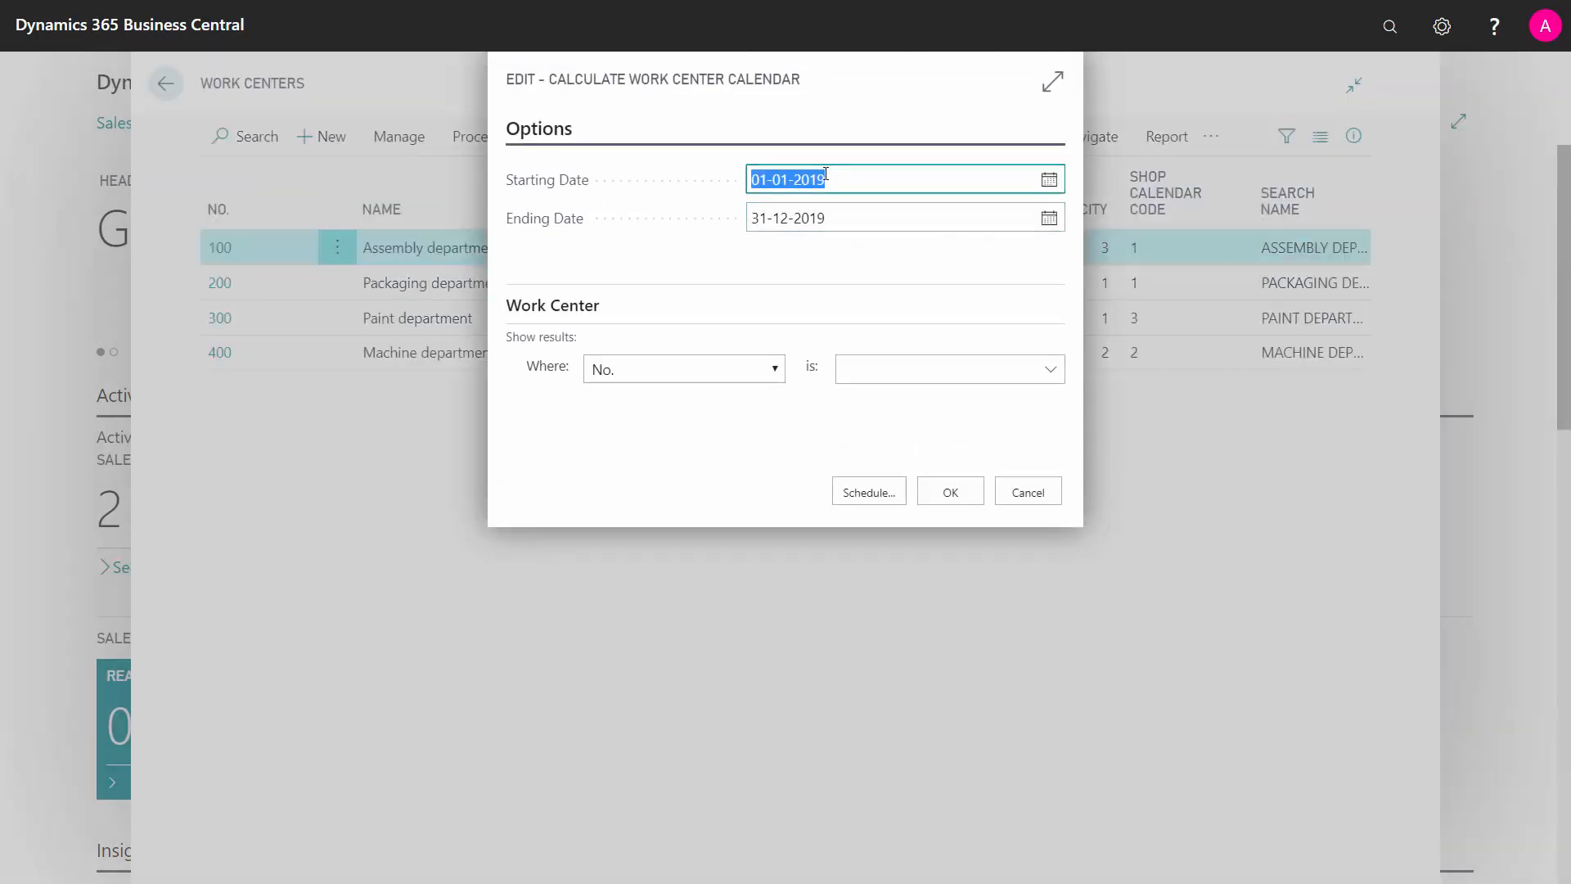
click(832, 217)
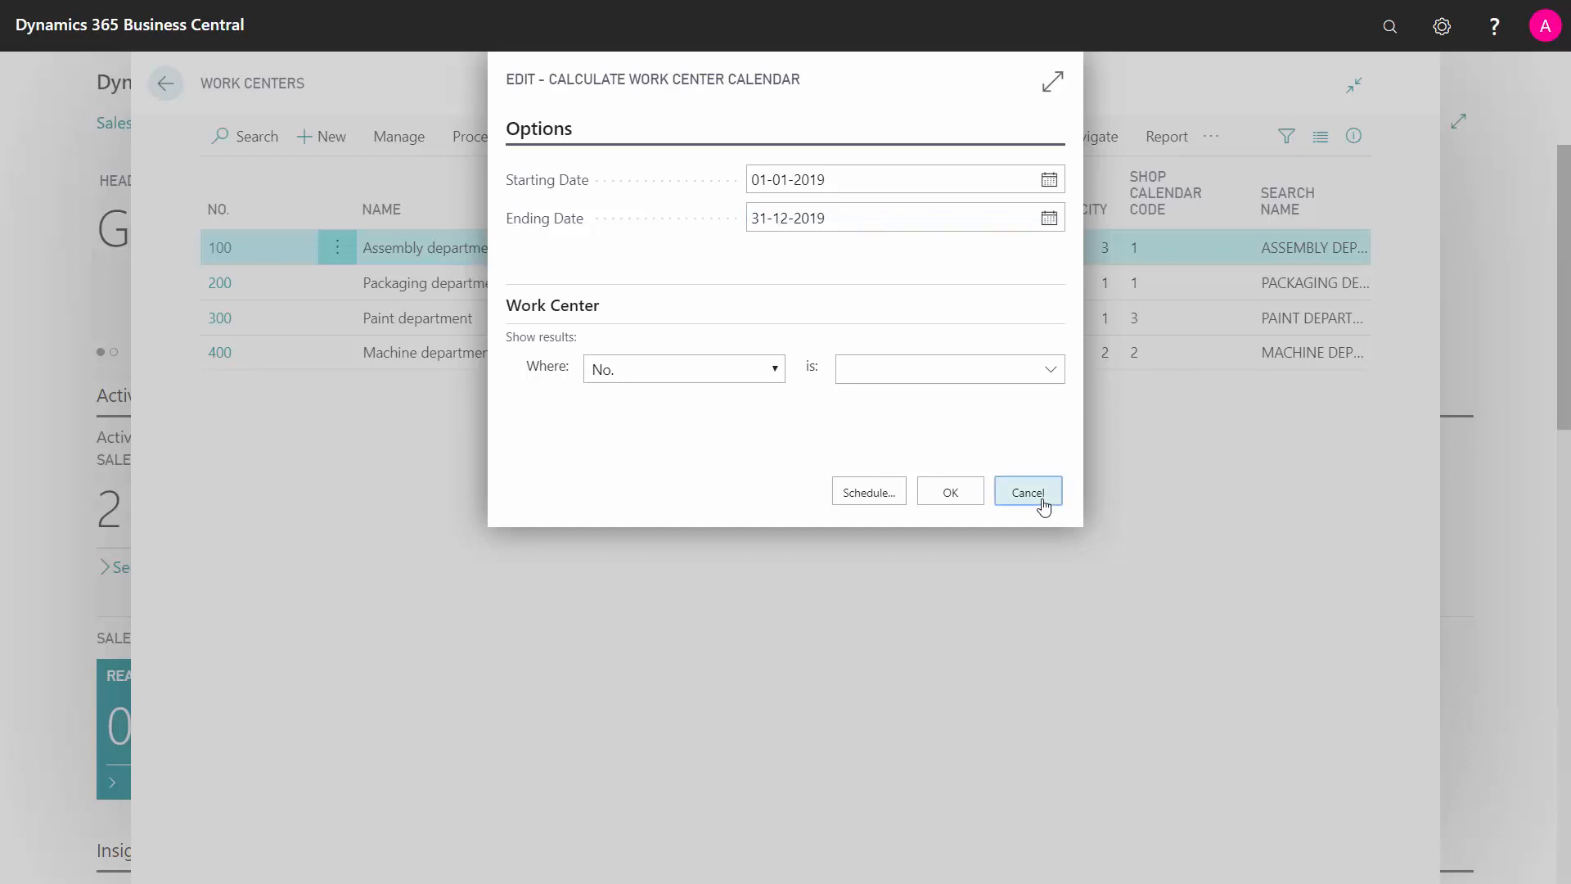
click(1028, 491)
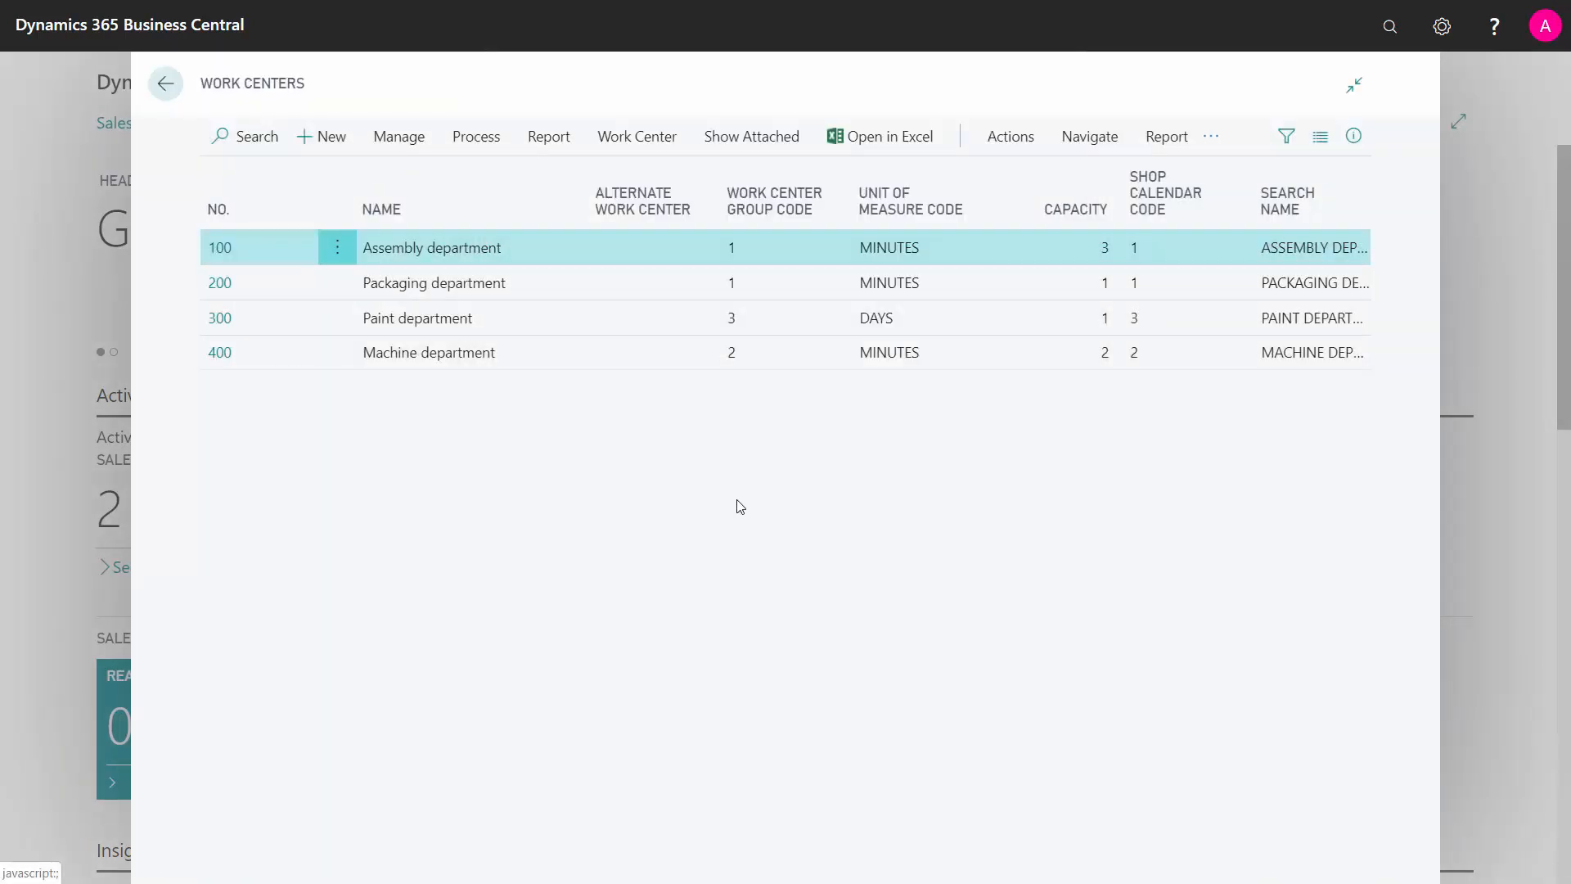
mouse_move(1136, 235)
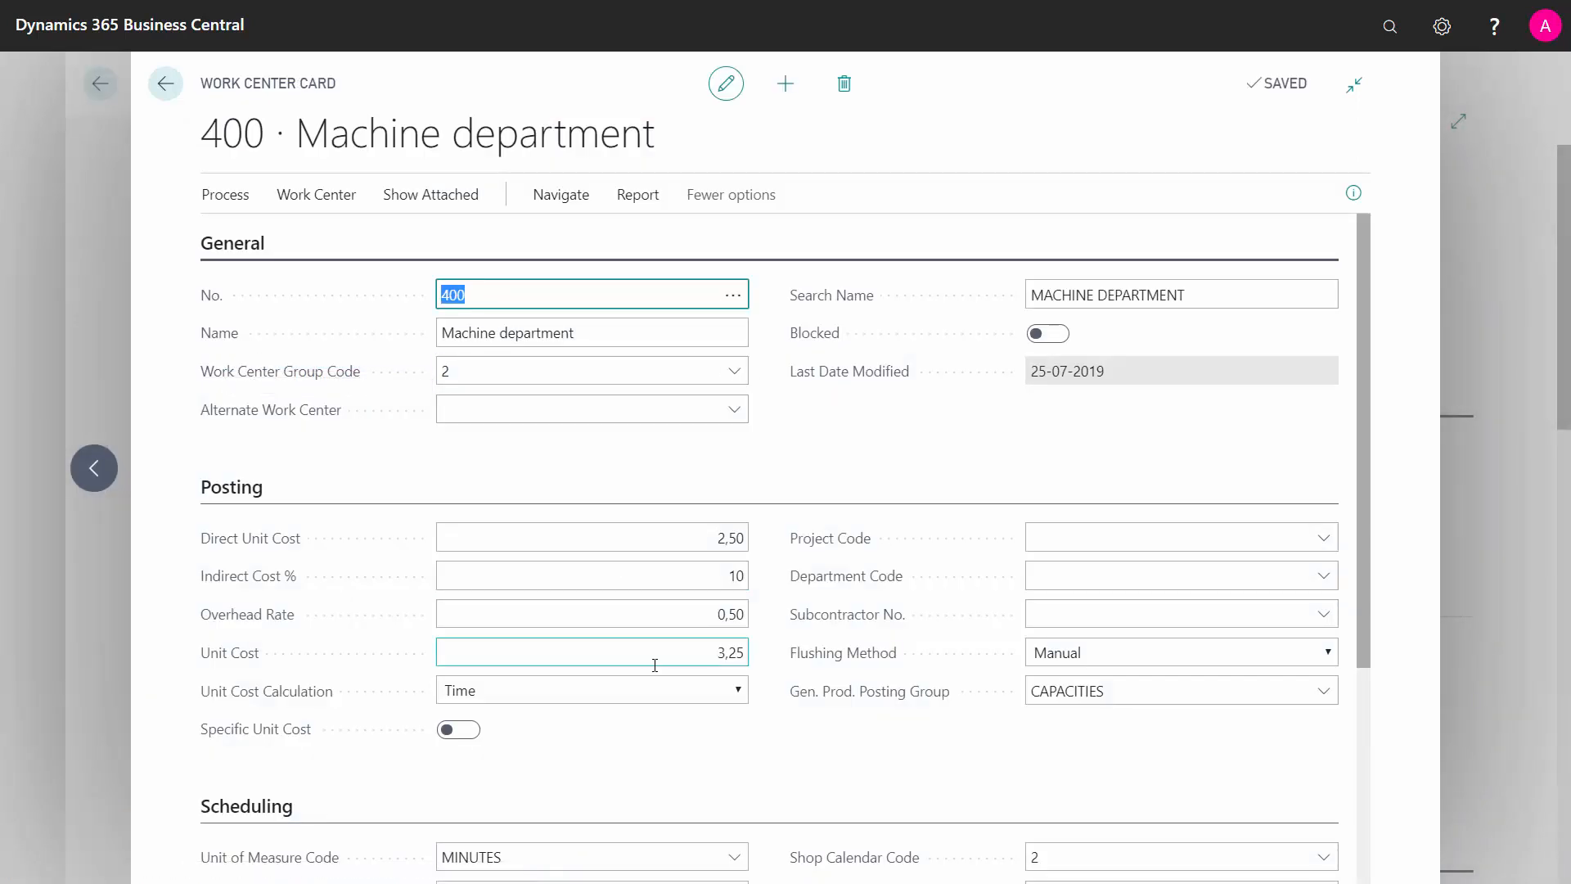
From work center 400's Scheduling section, show the full shop calendar list for its calendar code.
scroll(down, 3)
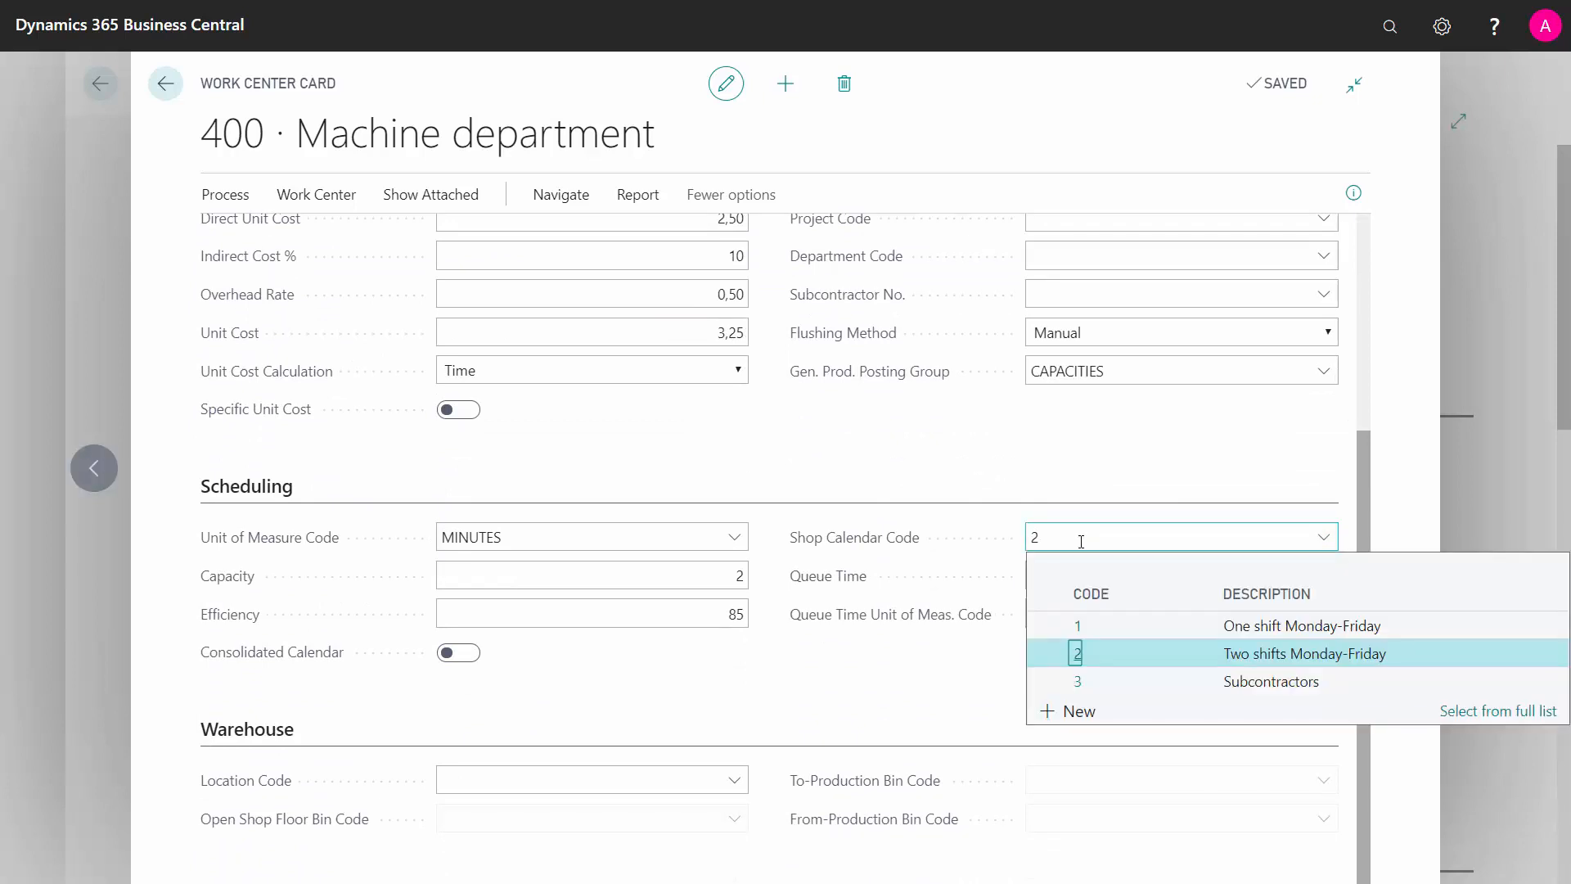
mouse_move(1341, 660)
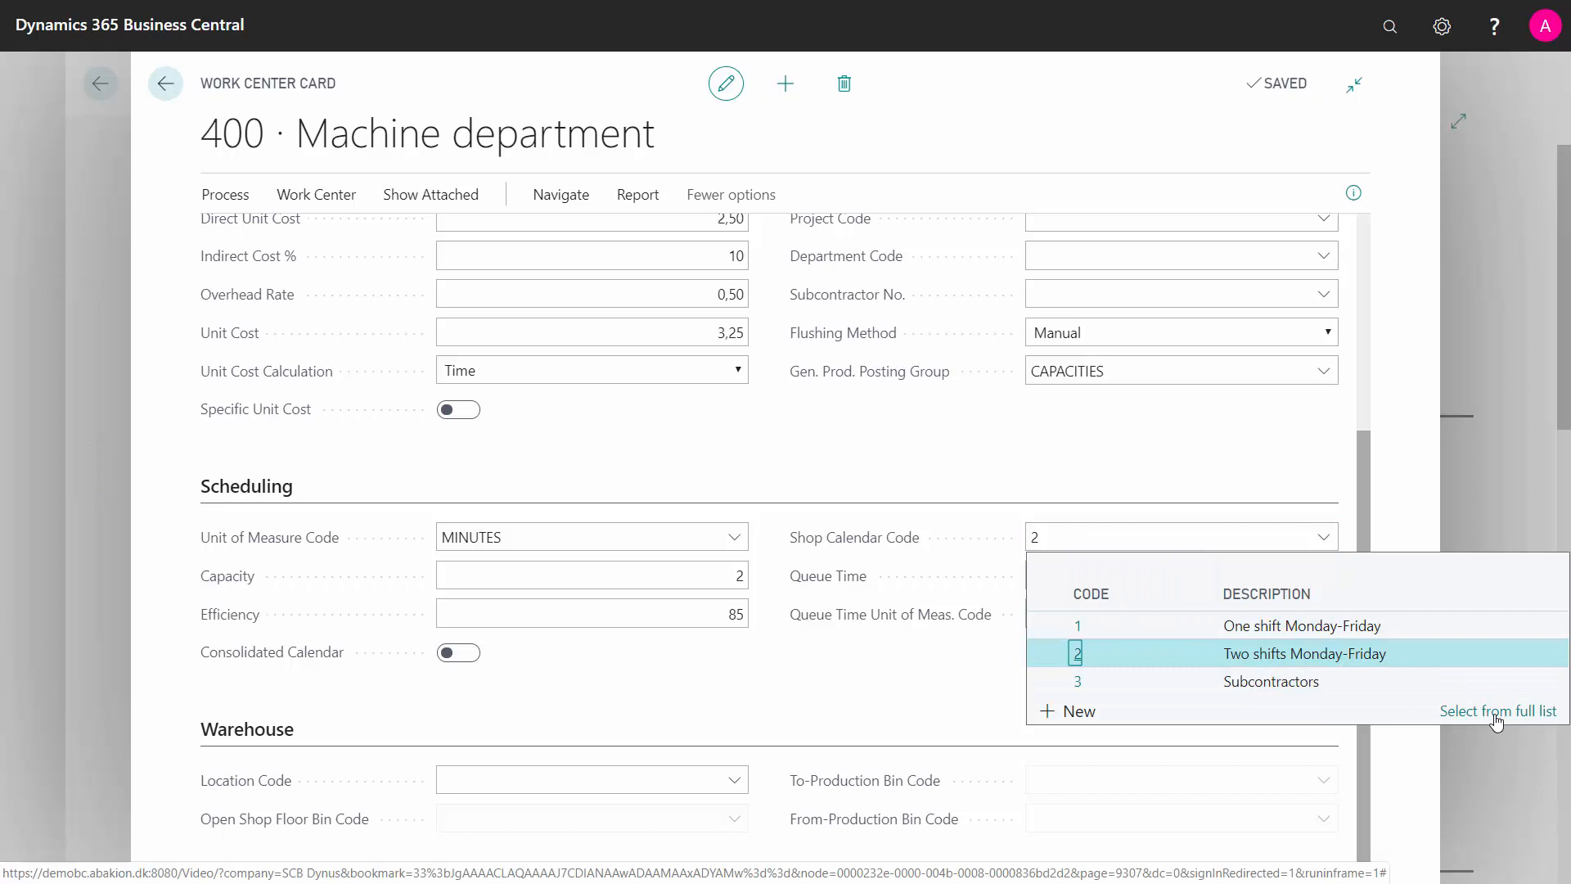
click(1500, 710)
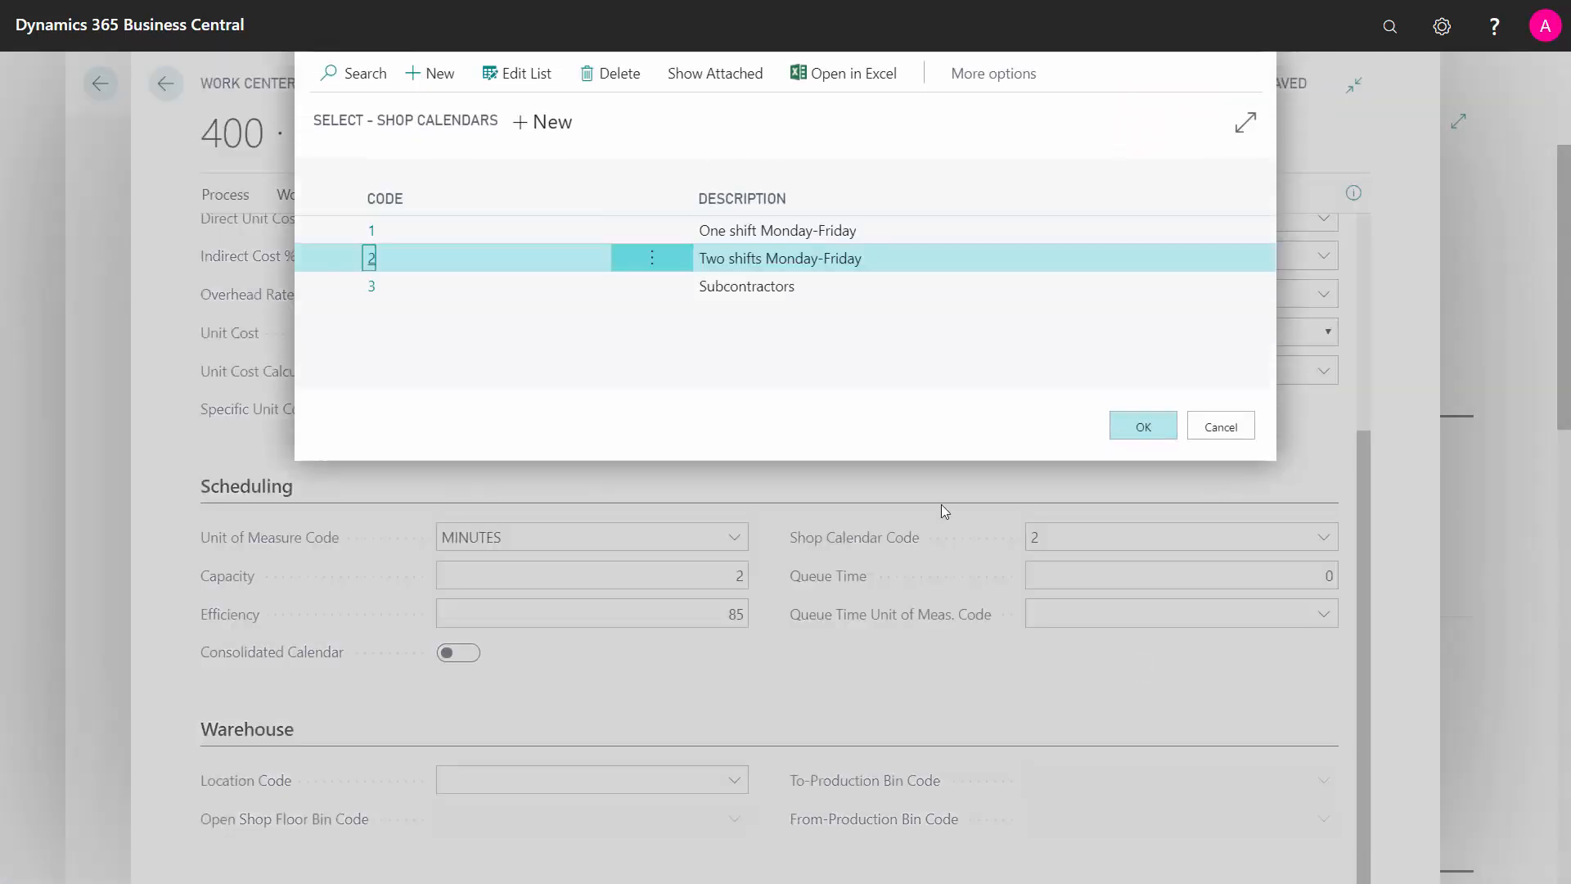
Show the working days of two-shift calendar 2 via Navigate > Shop Cal.
click(994, 74)
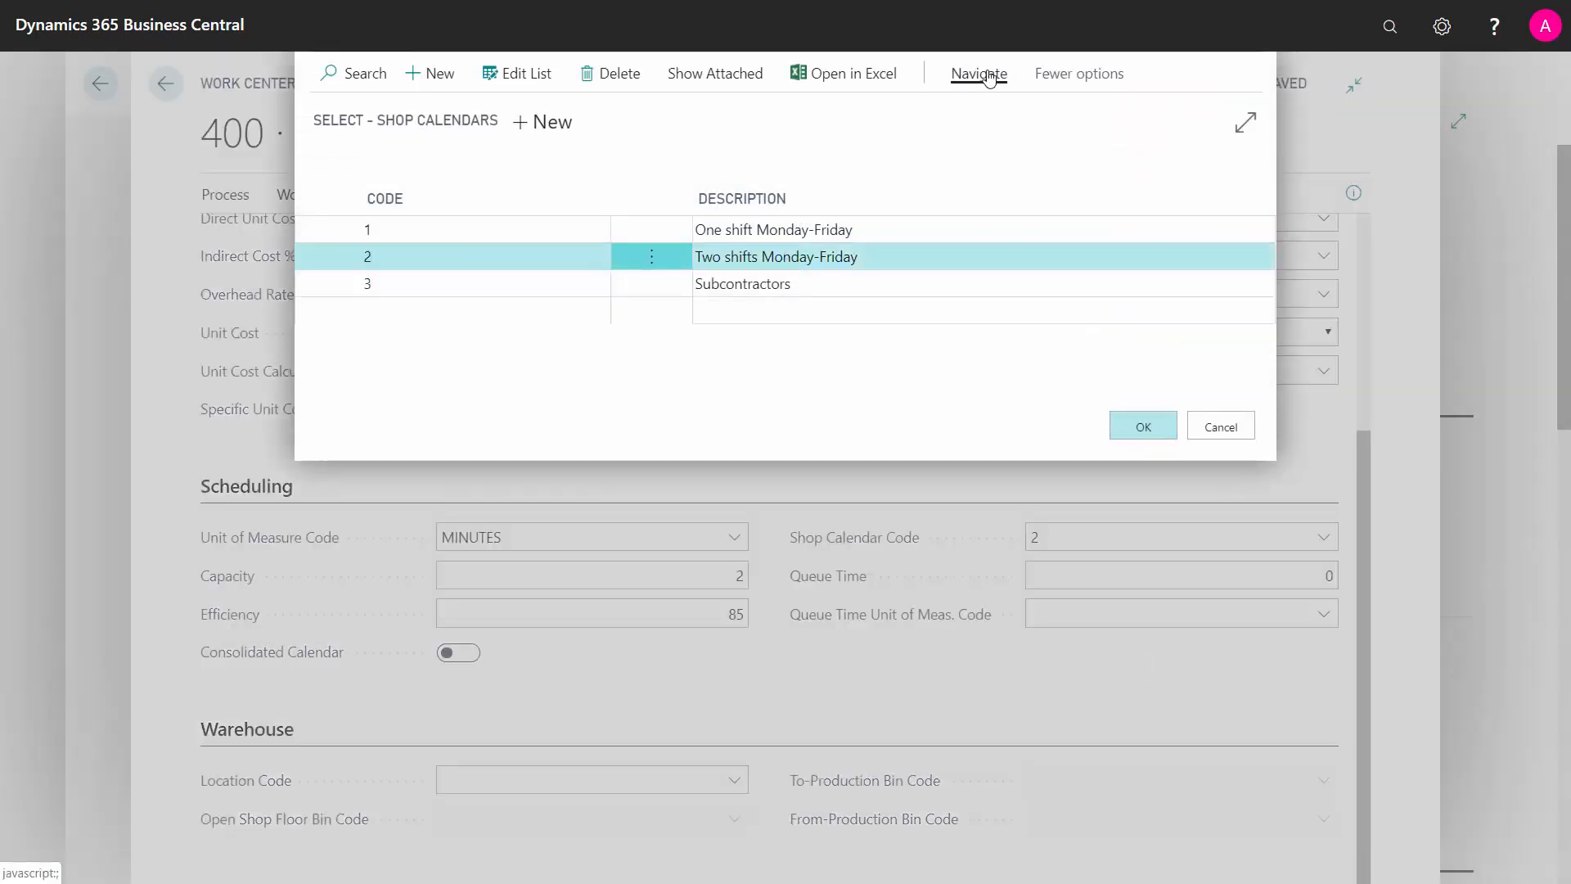
click(979, 74)
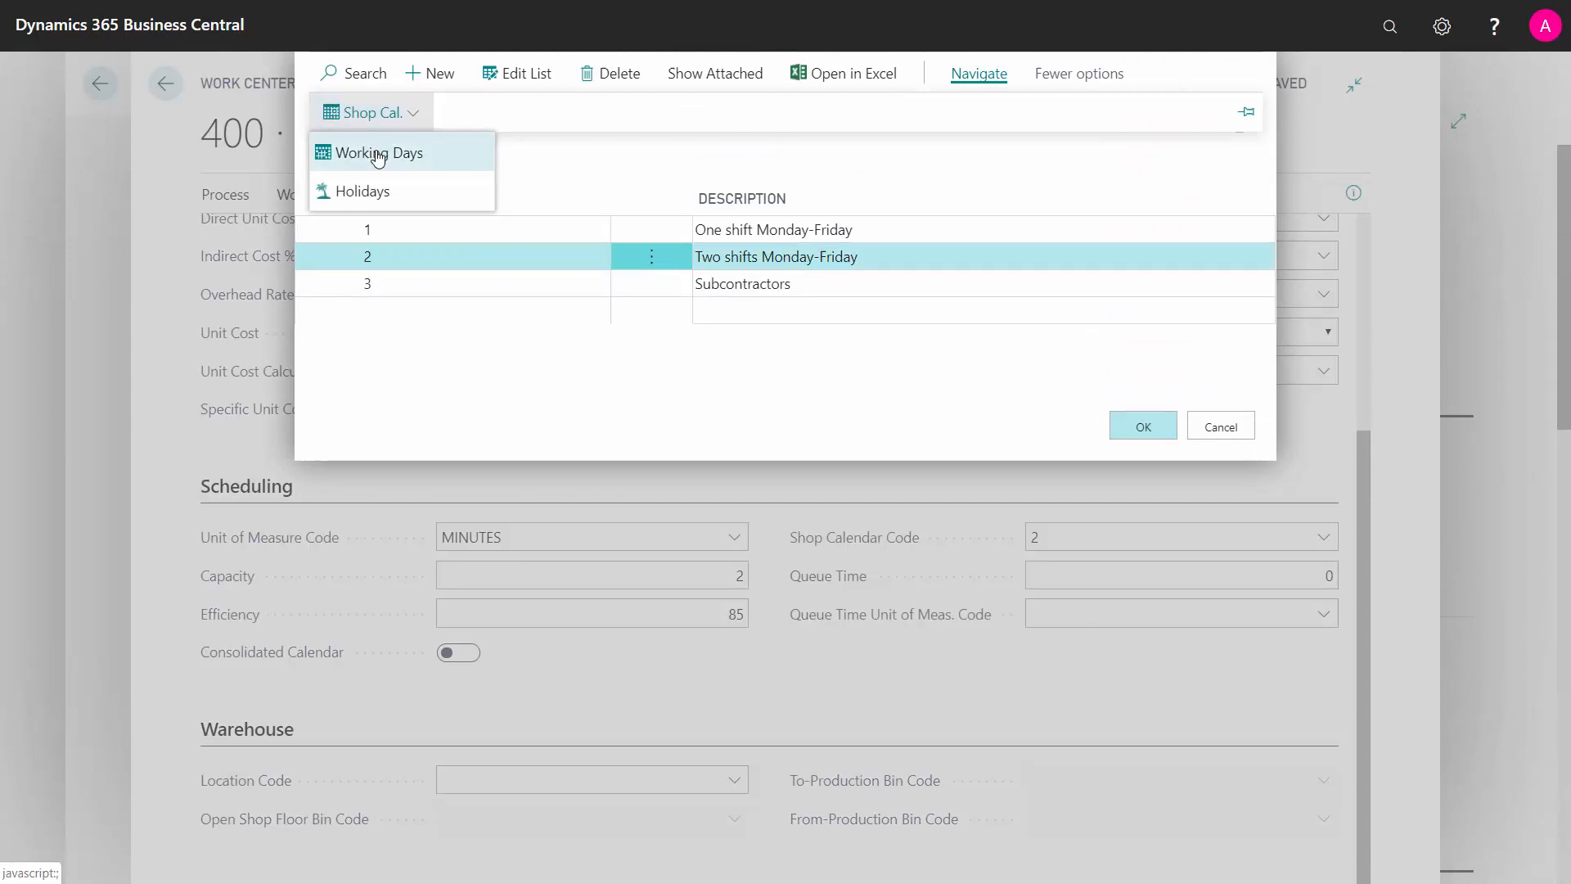
click(378, 154)
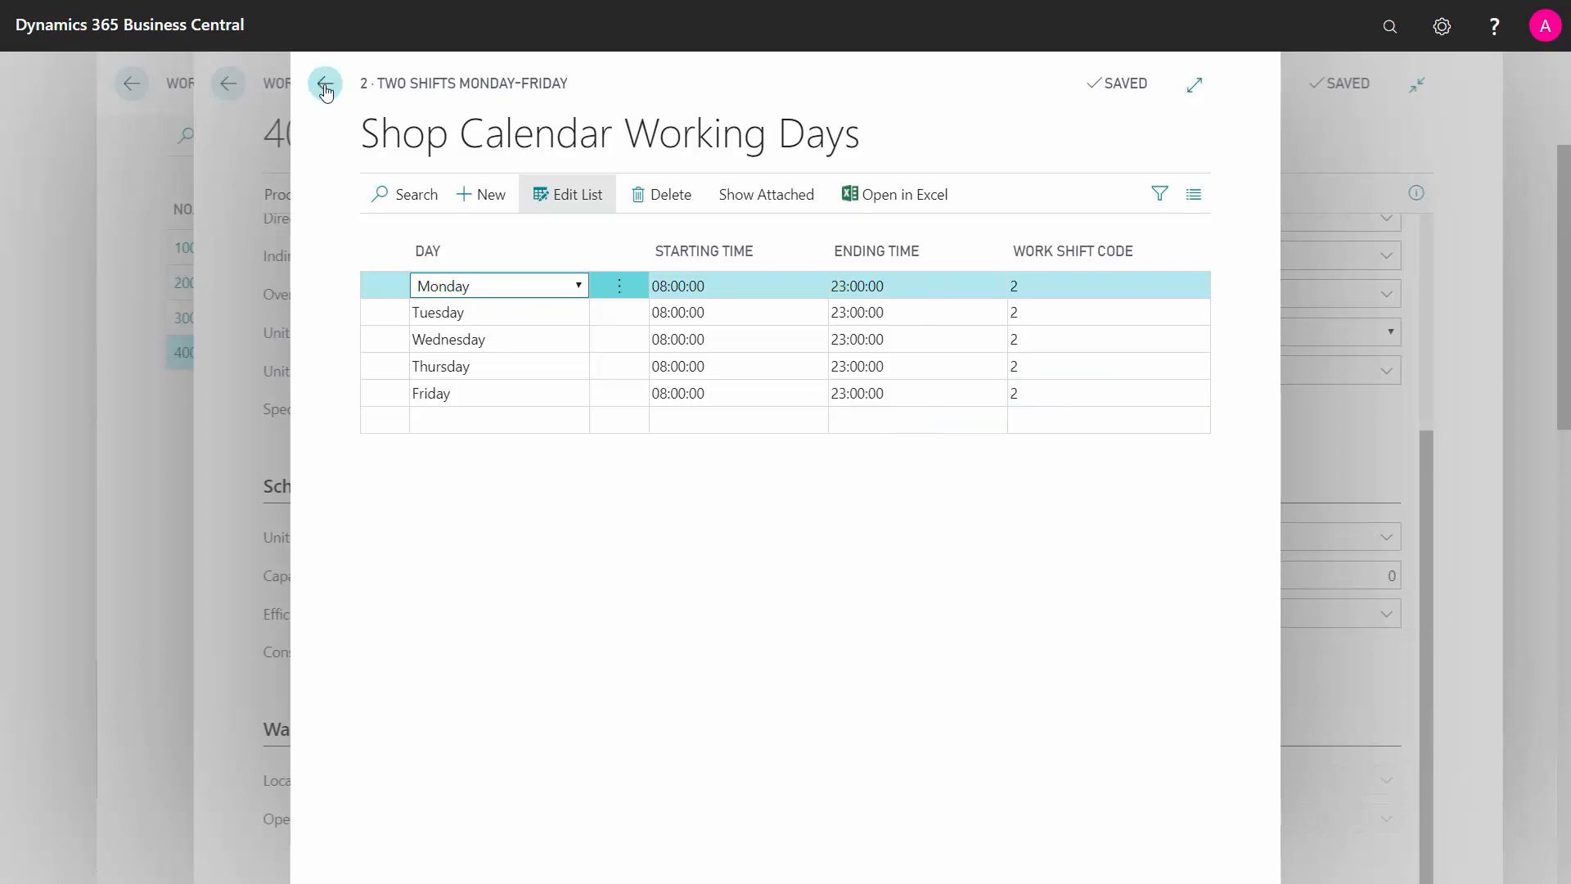
Return to the shop calendar list and keep code 2 as the Machine department's calendar.
click(324, 85)
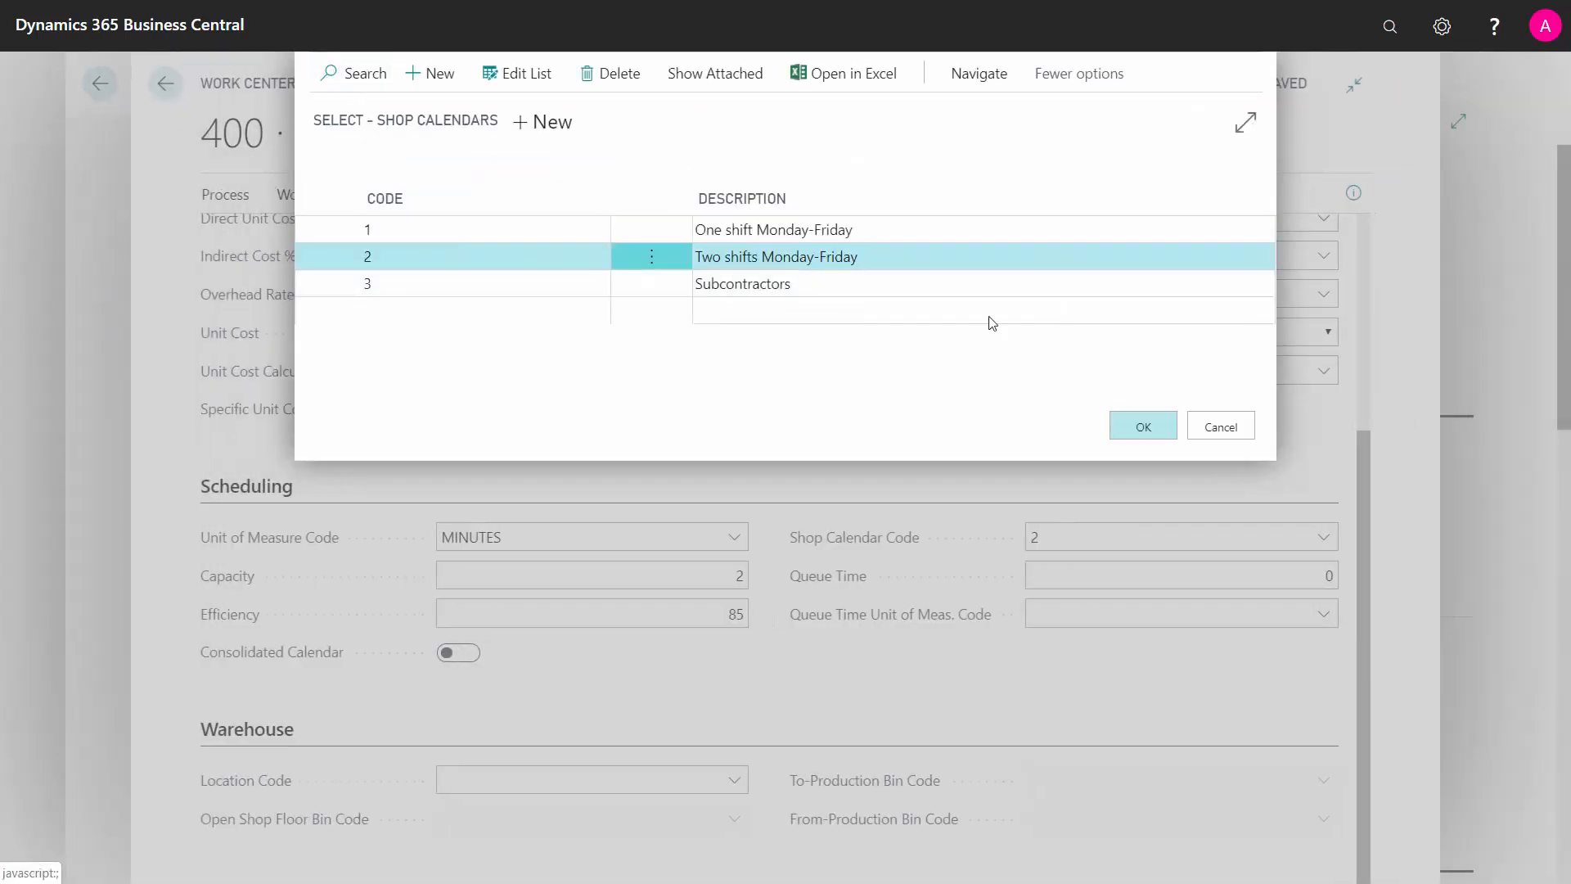
click(1143, 426)
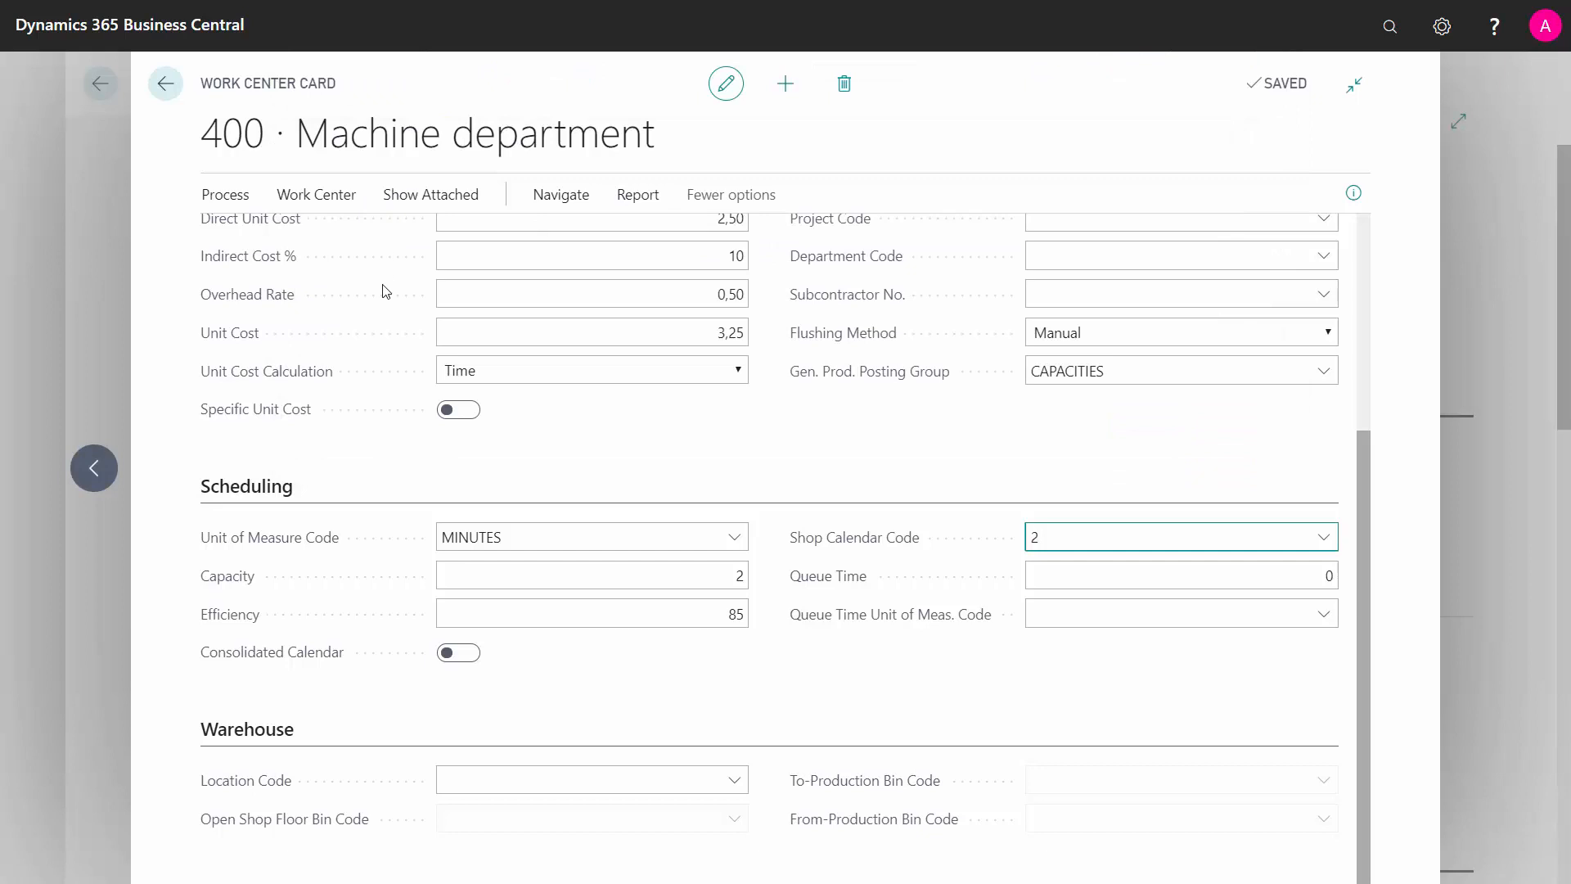
Reach the Machine department's Work Center Calendar by day and show its capacity matrix.
click(559, 195)
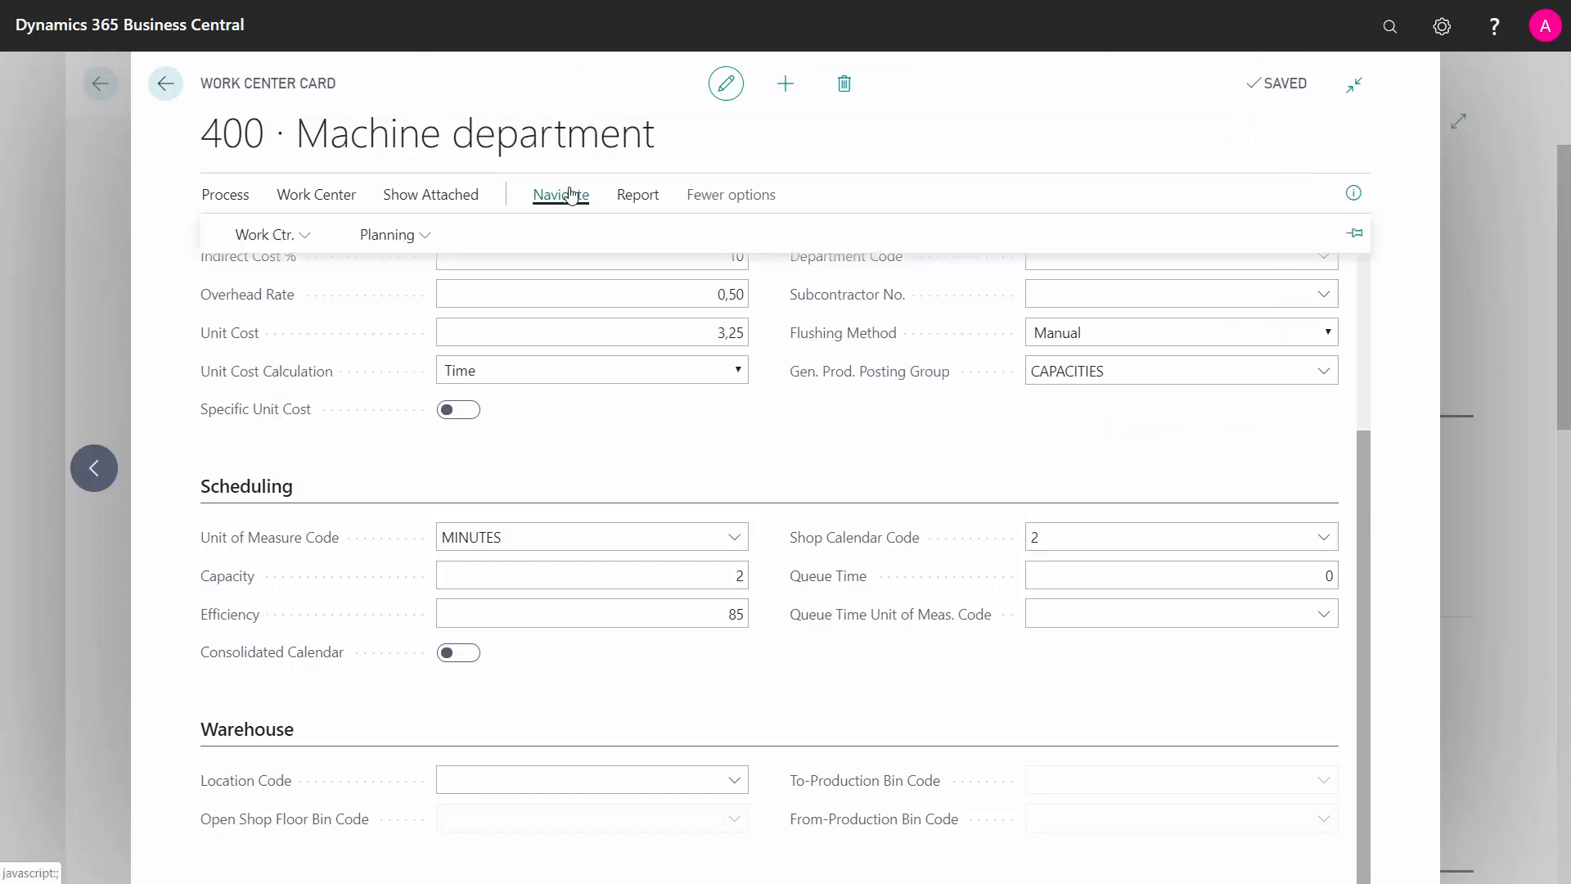
click(386, 236)
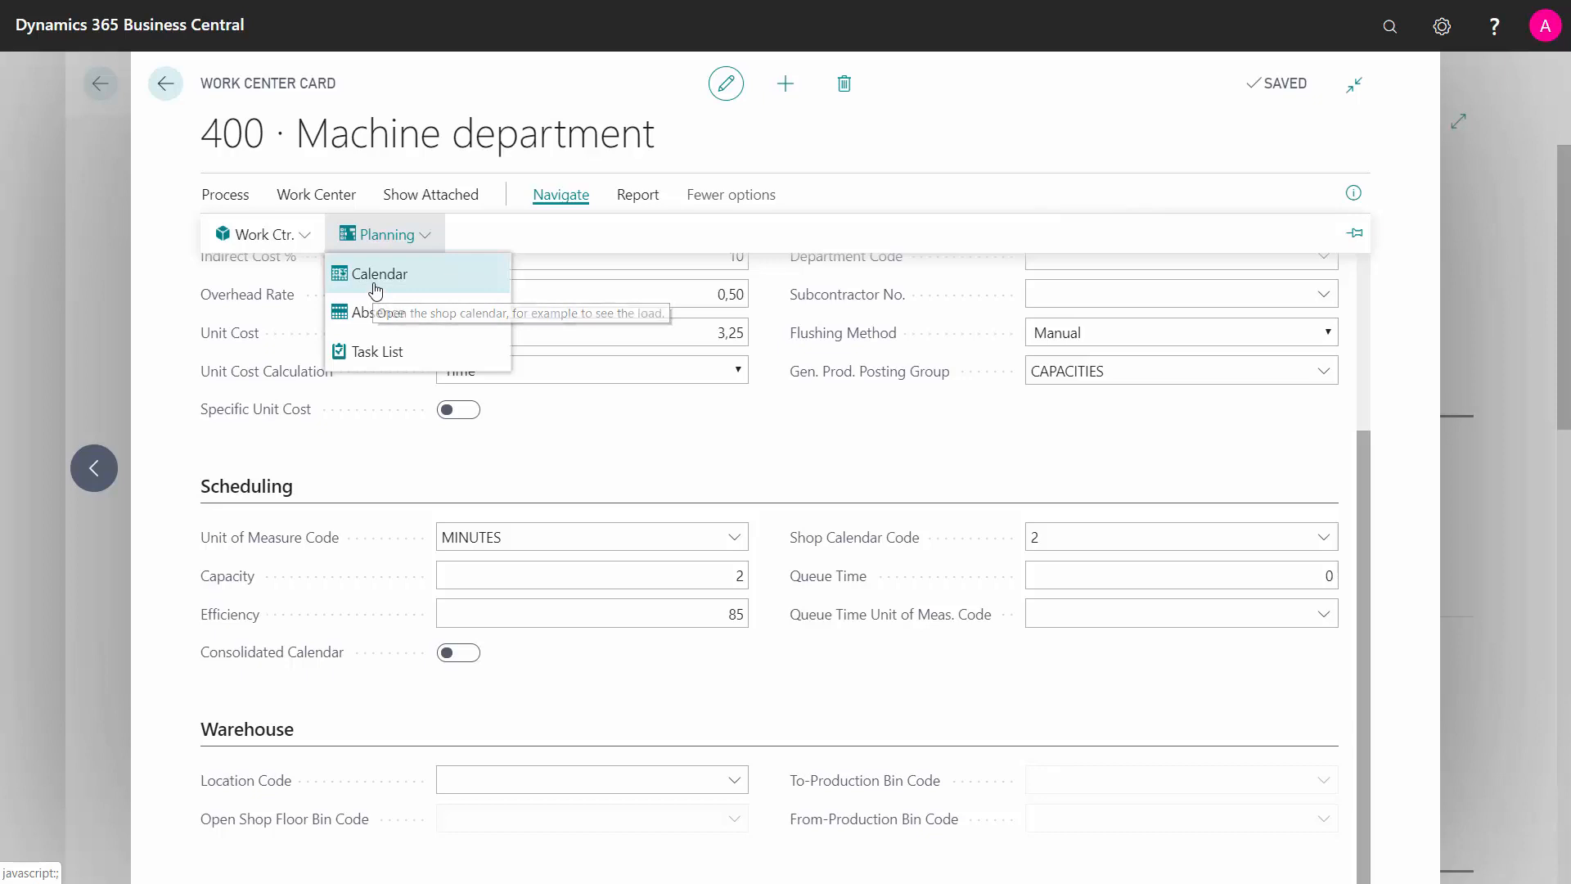
click(380, 273)
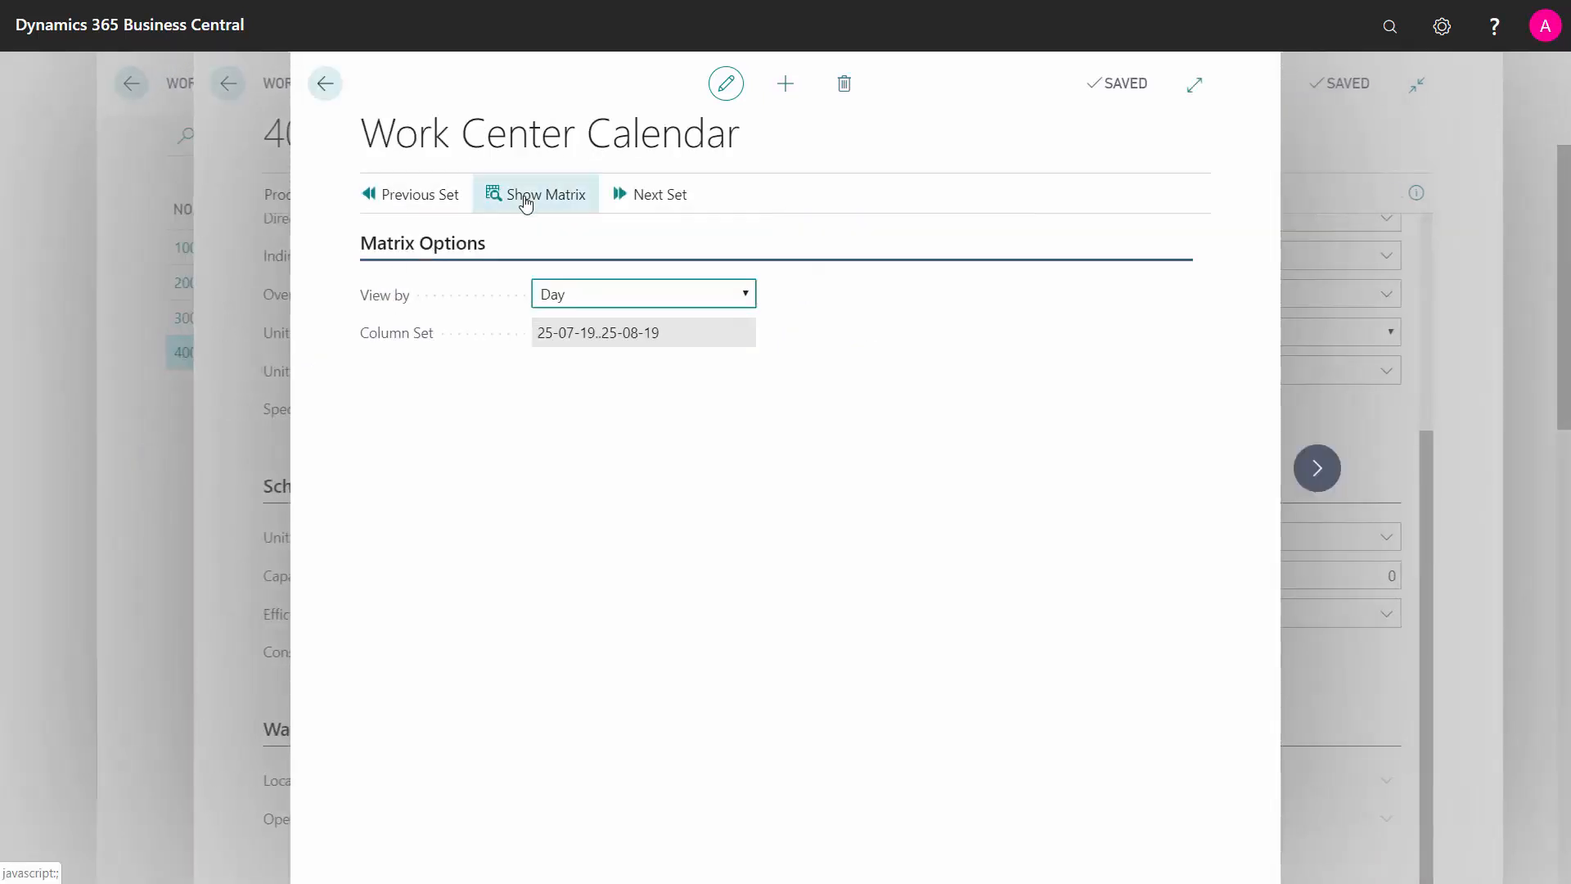
click(527, 195)
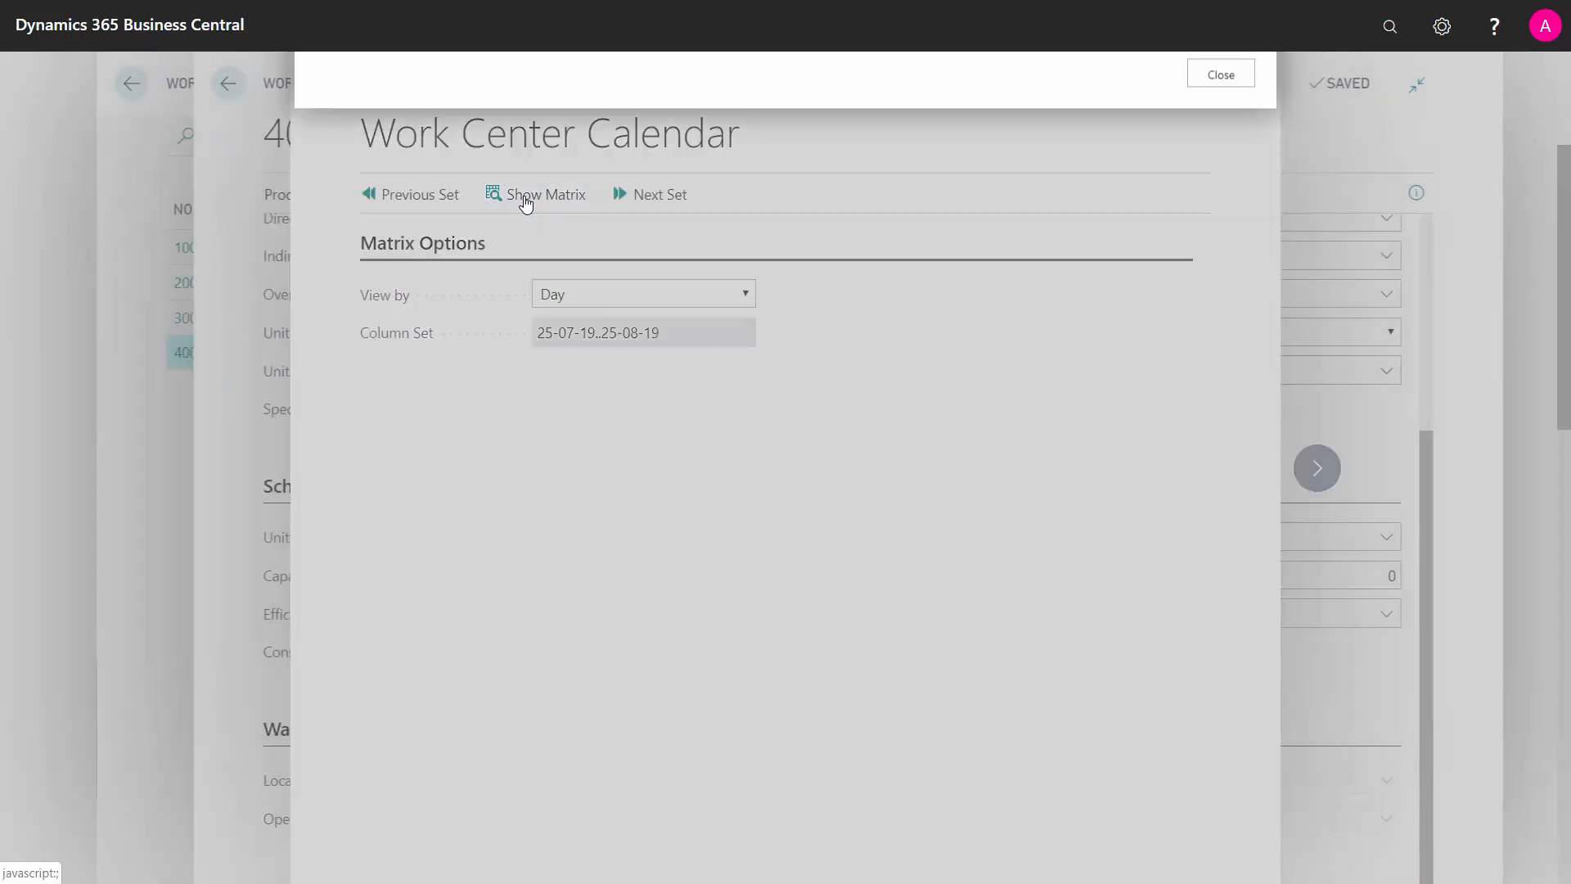
Drill into Assembly department's 1,440-minute entry for 25-07-19, then close it.
click(537, 195)
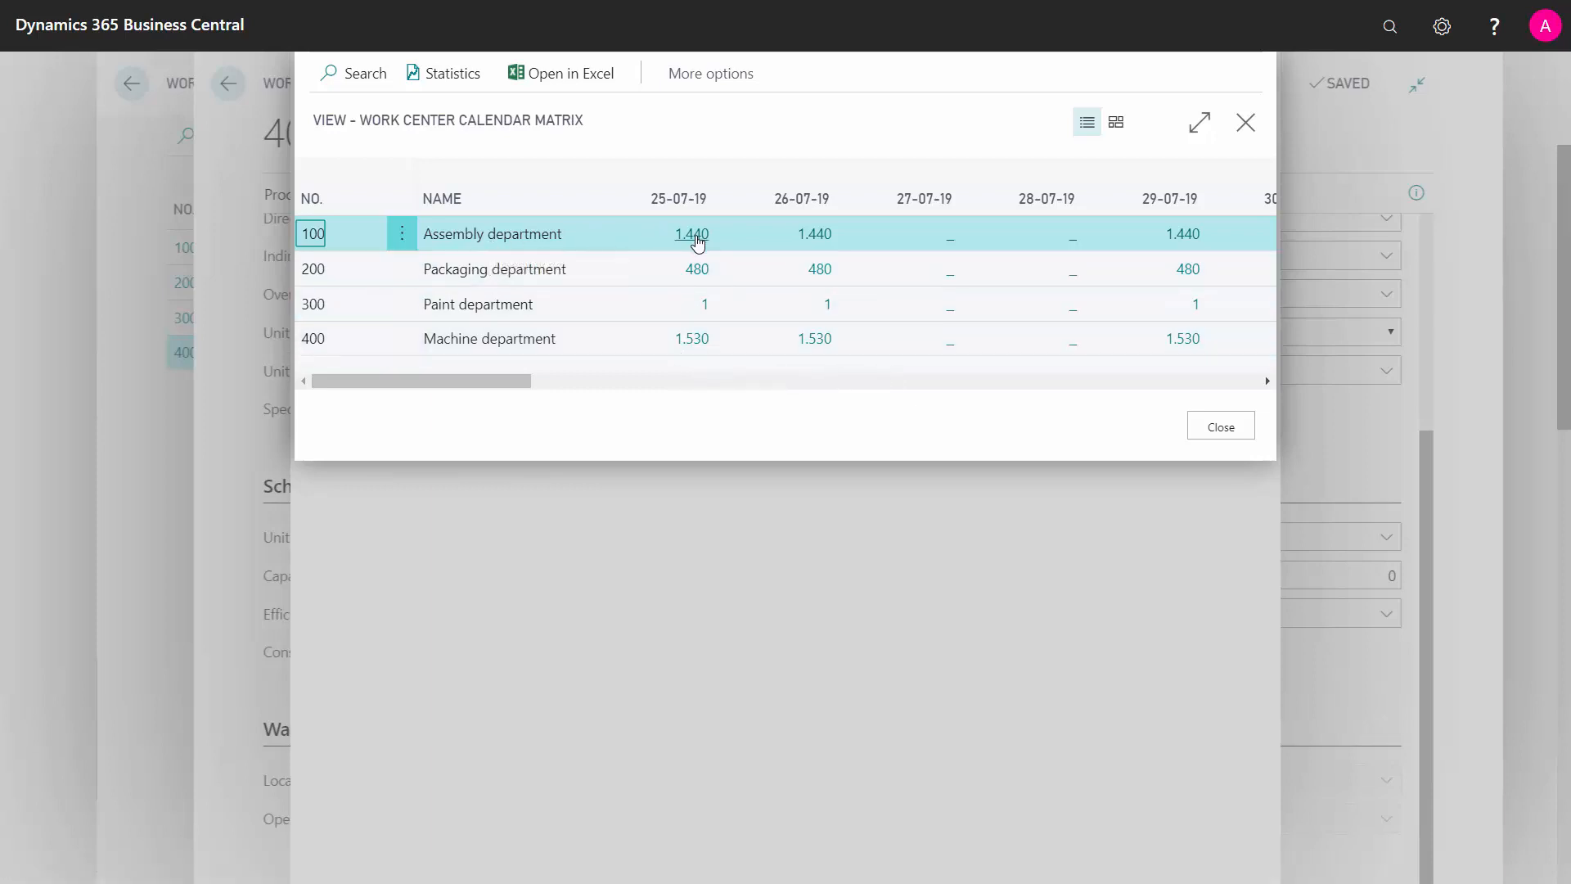
mouse_move(692, 239)
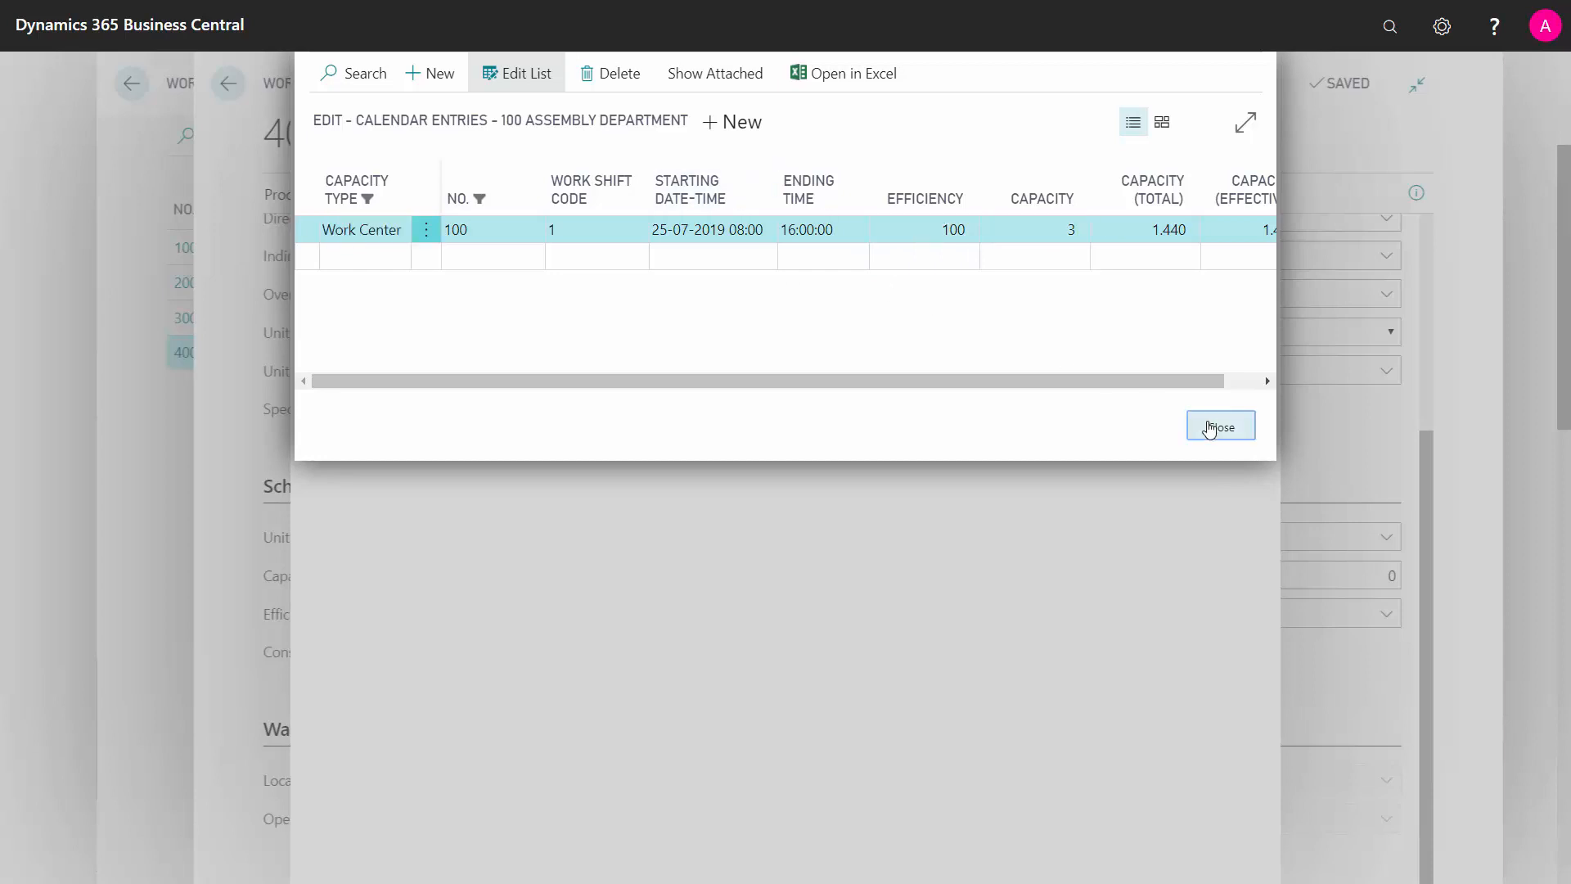
click(1220, 426)
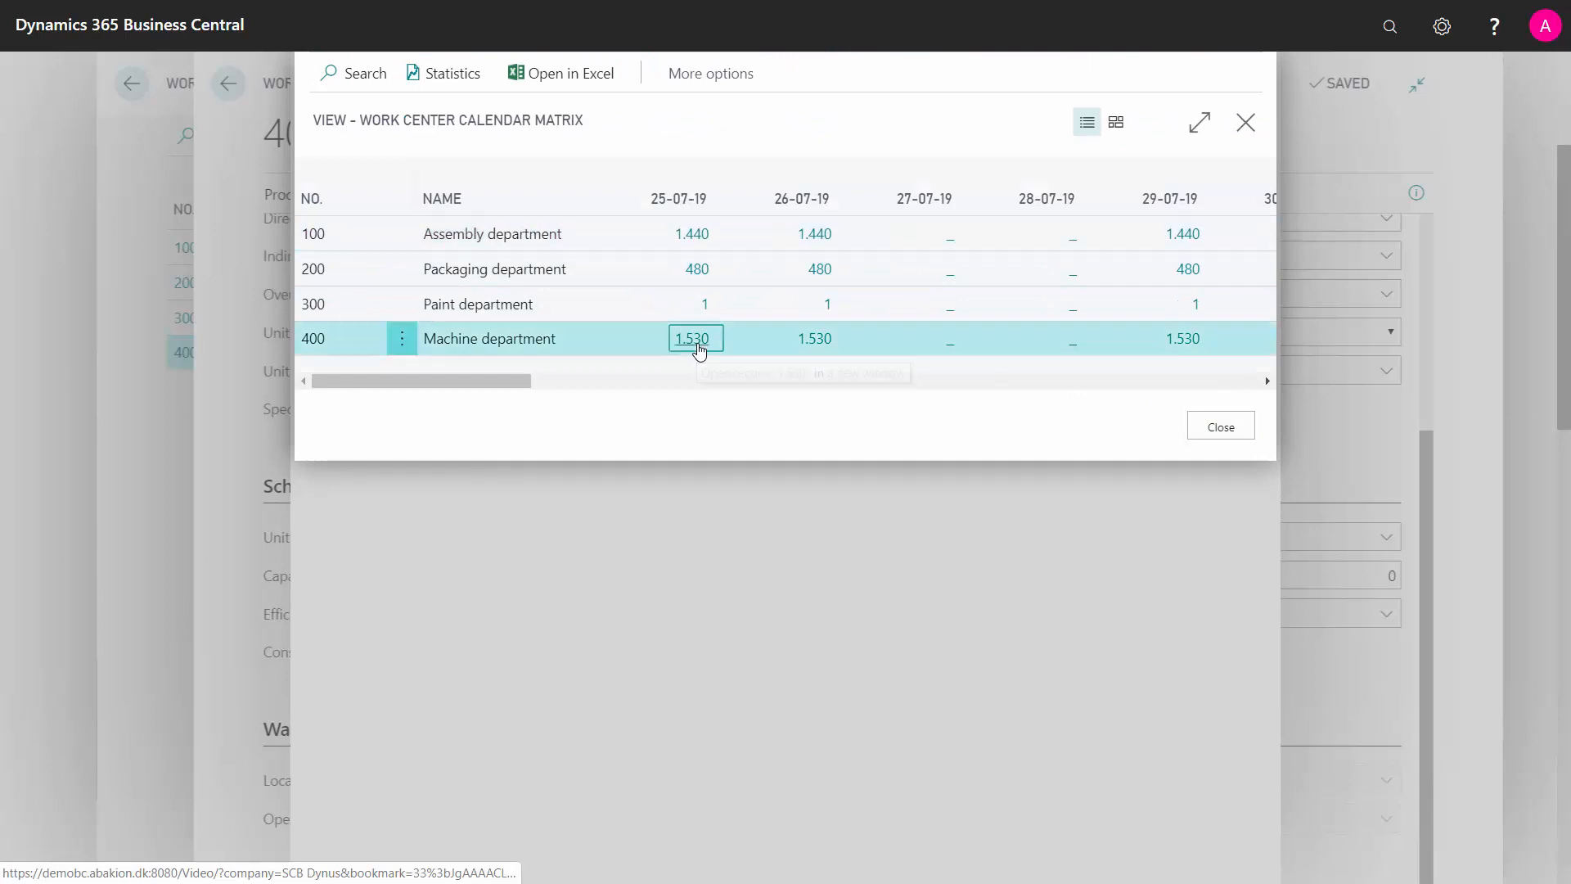